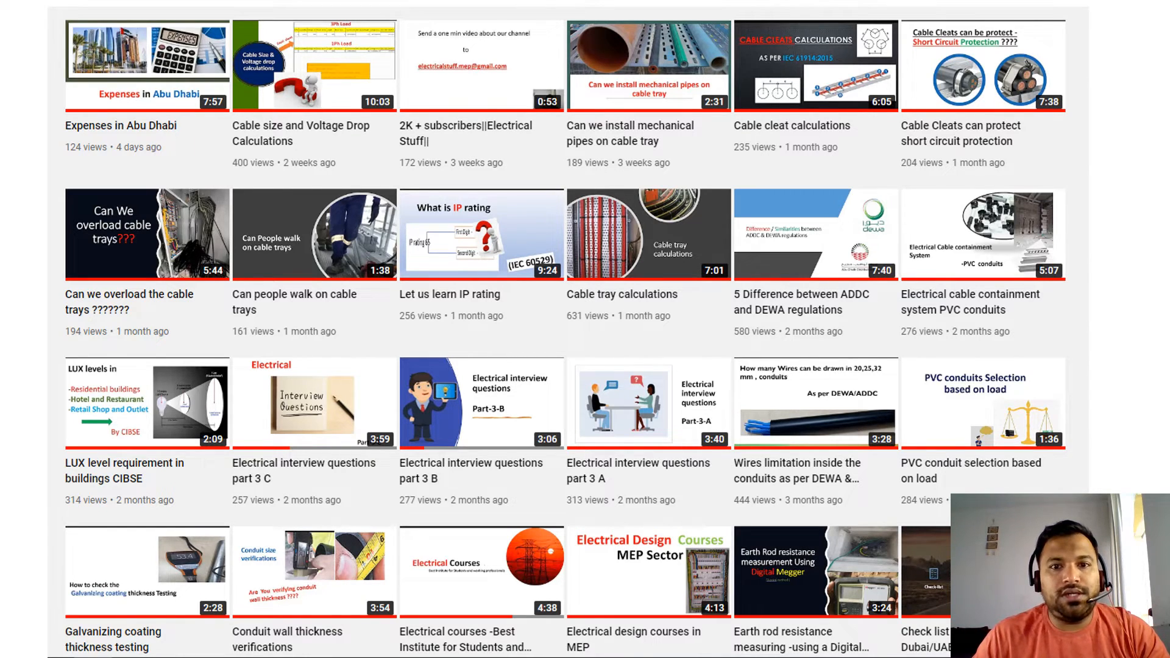
Scroll down the channel page before switching to the circuit-breaker abbreviations slide
{"action": "scroll", "scroll_direction": "down", "scroll_amount": 3}
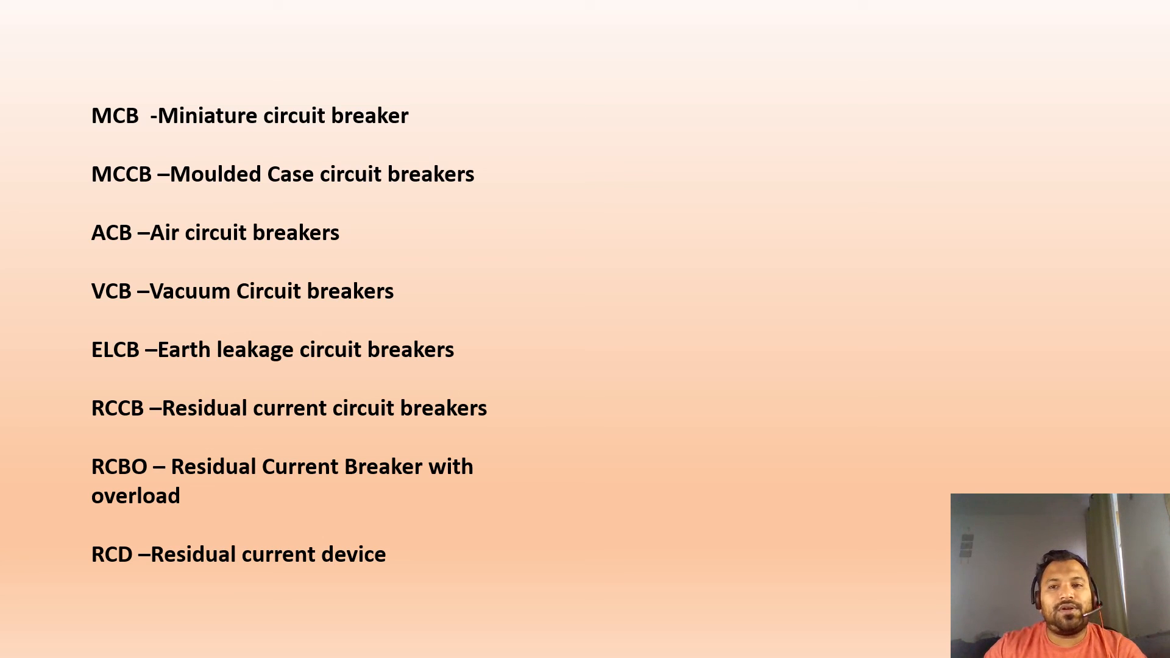
Advance from the abbreviations slide to the closing Thank you slide
{"action": "key", "text": "Right"}
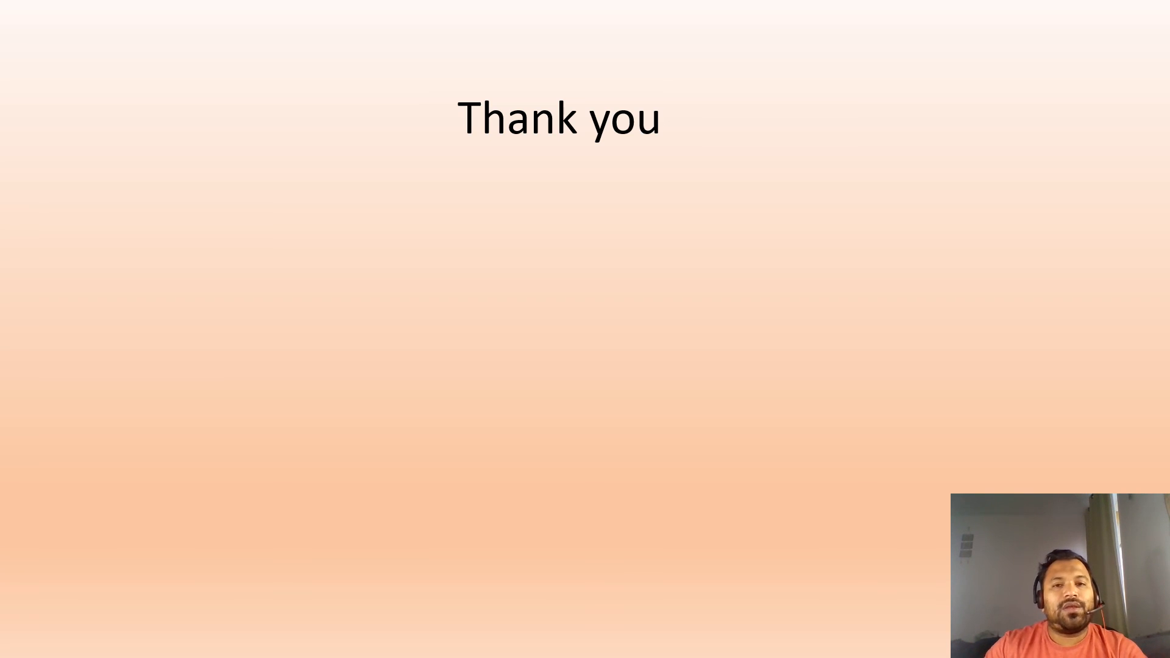